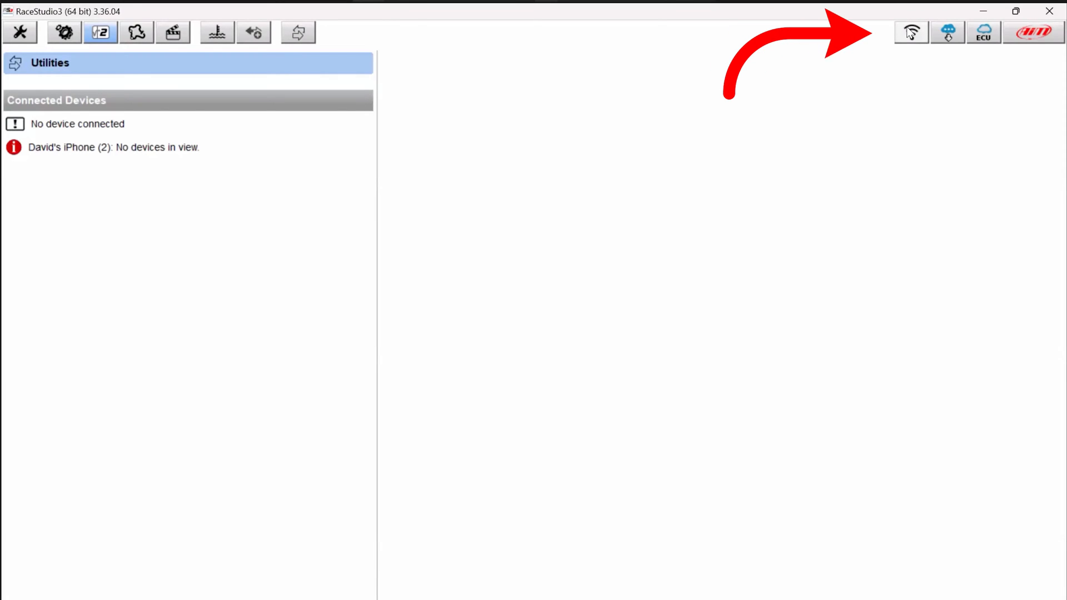
Show the available WiFi networks, including the AiM-MYC5S-024892 logger
{"action": "left_click", "coordinate": [910, 32]}
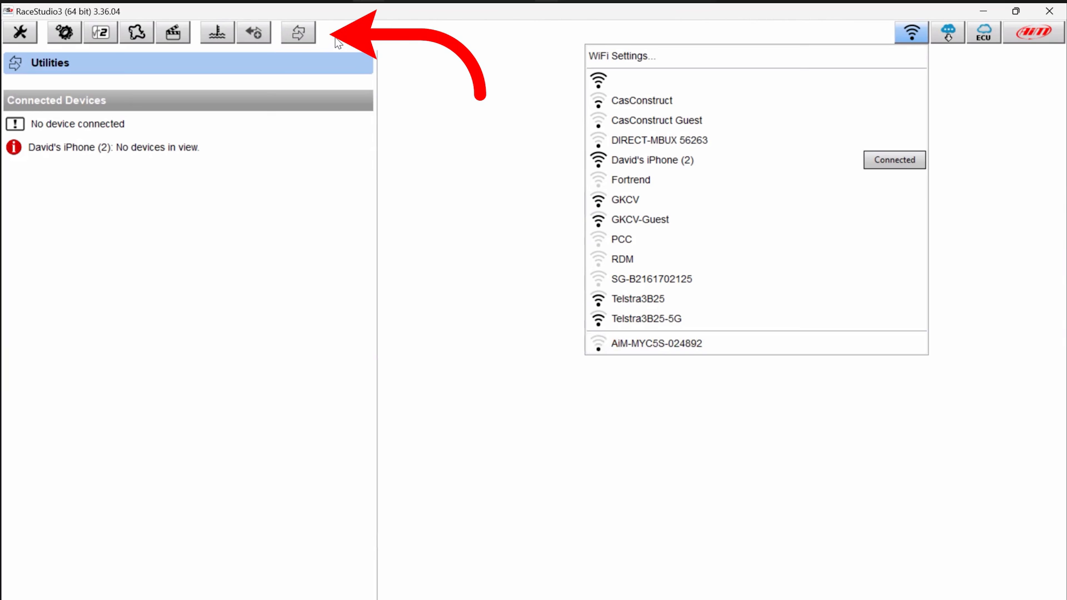
{"action": "mouse_move", "coordinate": [271, 38]}
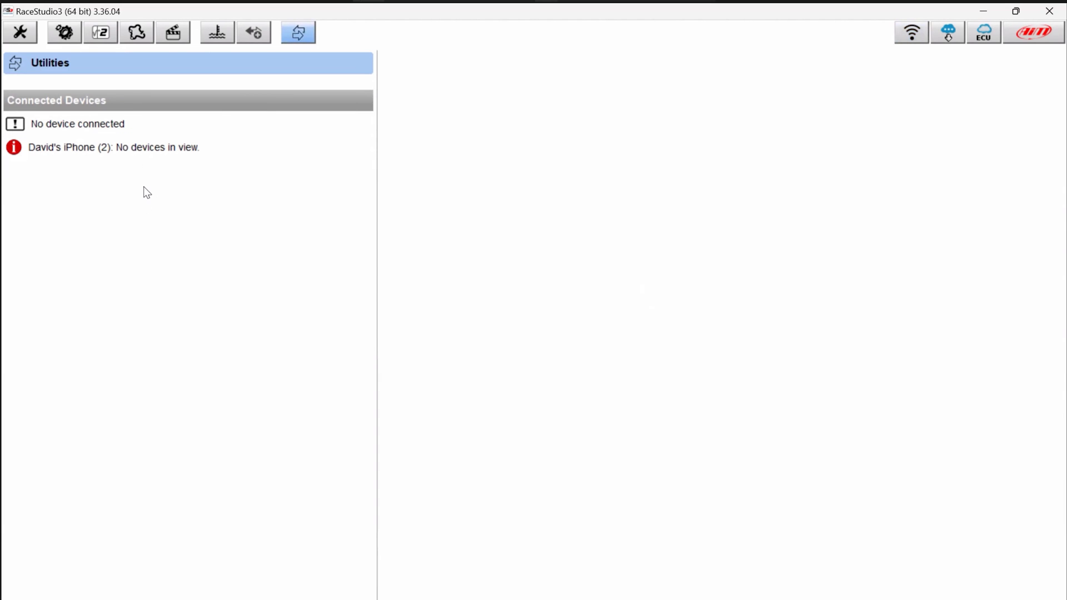
{"action": "mouse_move", "coordinate": [588, 86]}
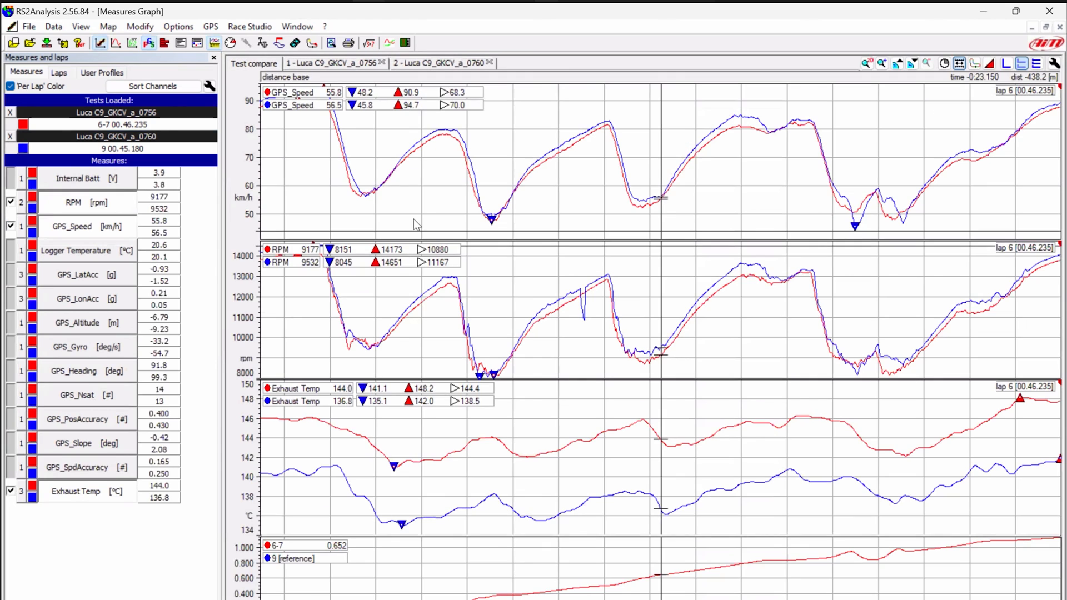
{"action": "mouse_move", "coordinate": [417, 167]}
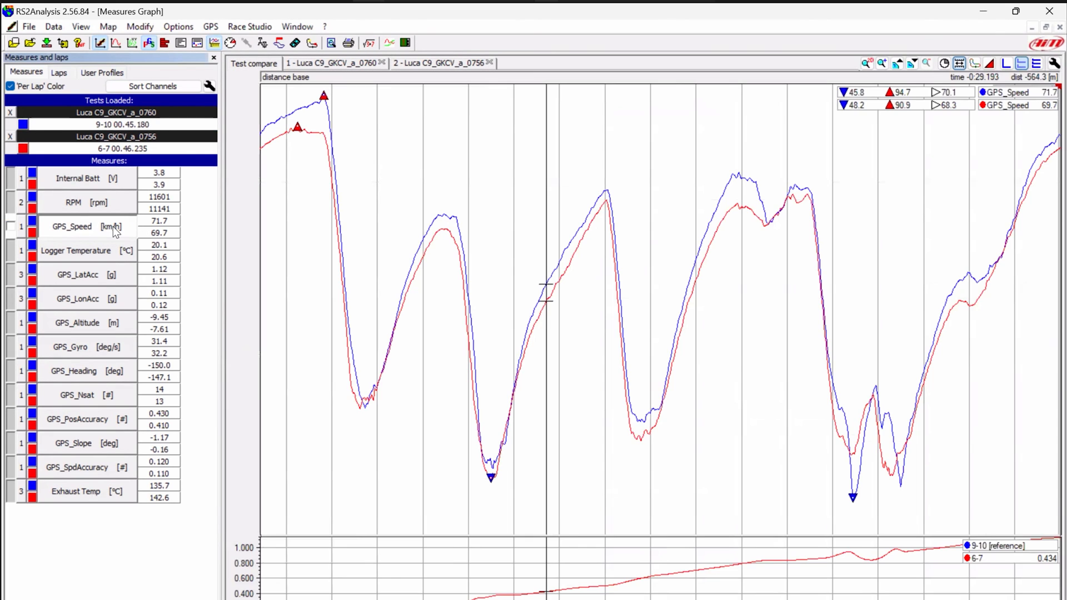
Enable the GPS_Speed measure so its km/h scale appears beside the lap comparison
{"action": "left_click", "coordinate": [10, 226]}
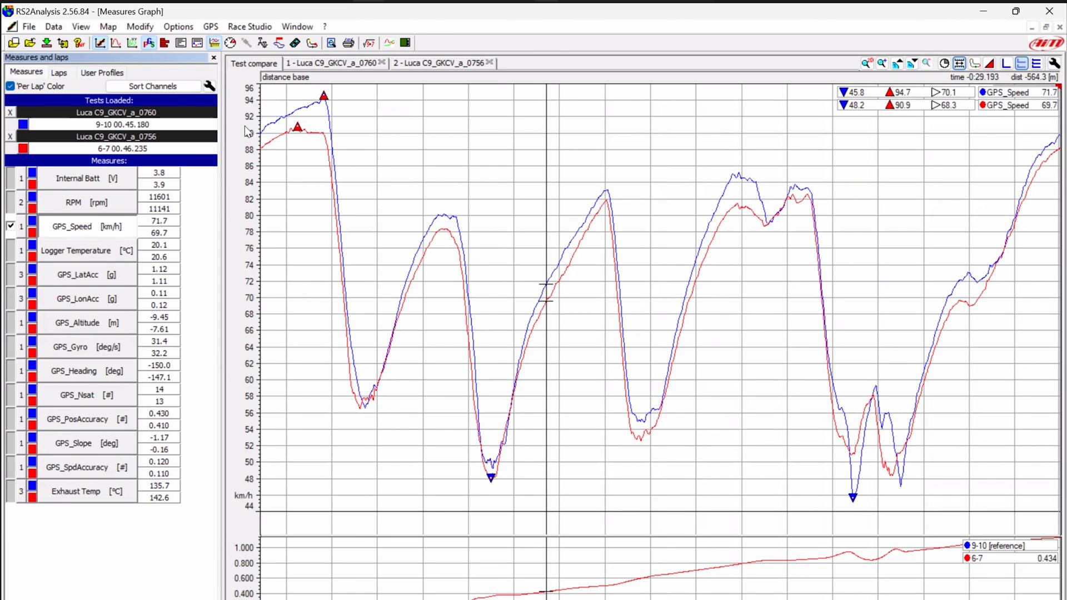
{"action": "mouse_move", "coordinate": [241, 446]}
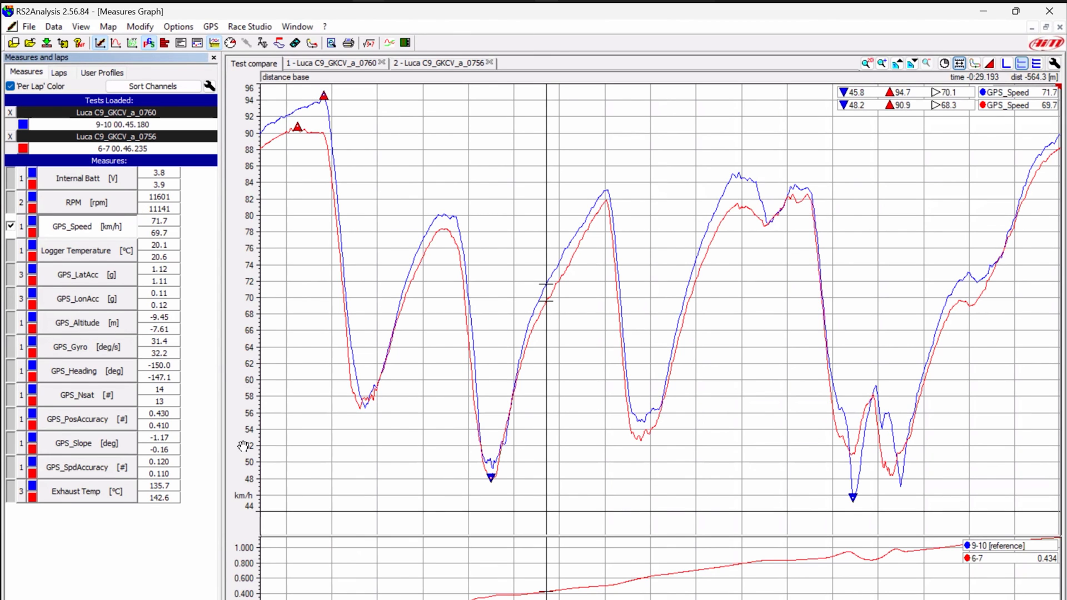
{"action": "mouse_move", "coordinate": [126, 334]}
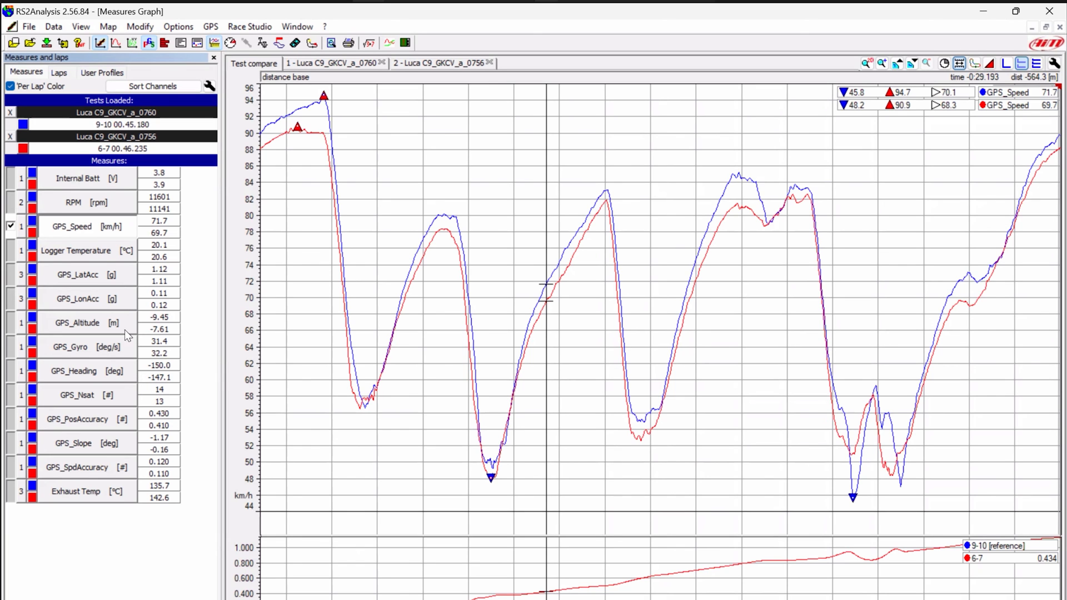